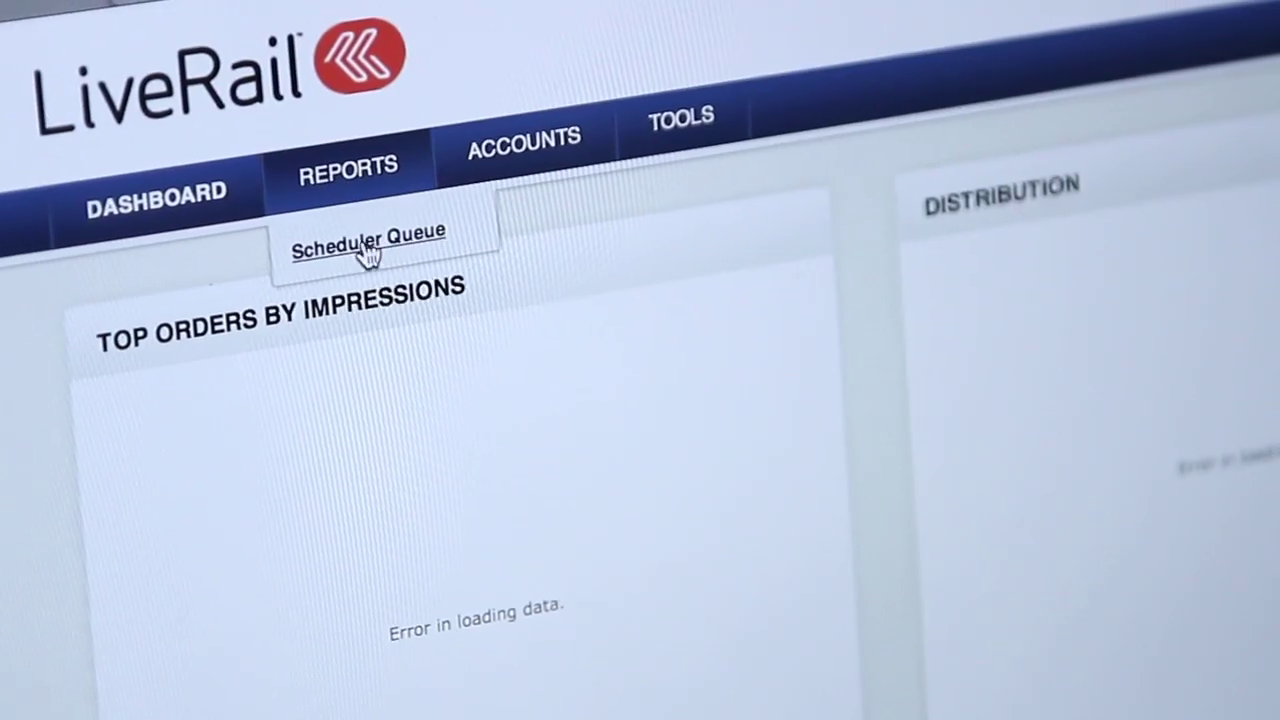
Step: Show the Report Scheduler Queue from the Reports menu, listing 28 delayed queued reports
click(368, 244)
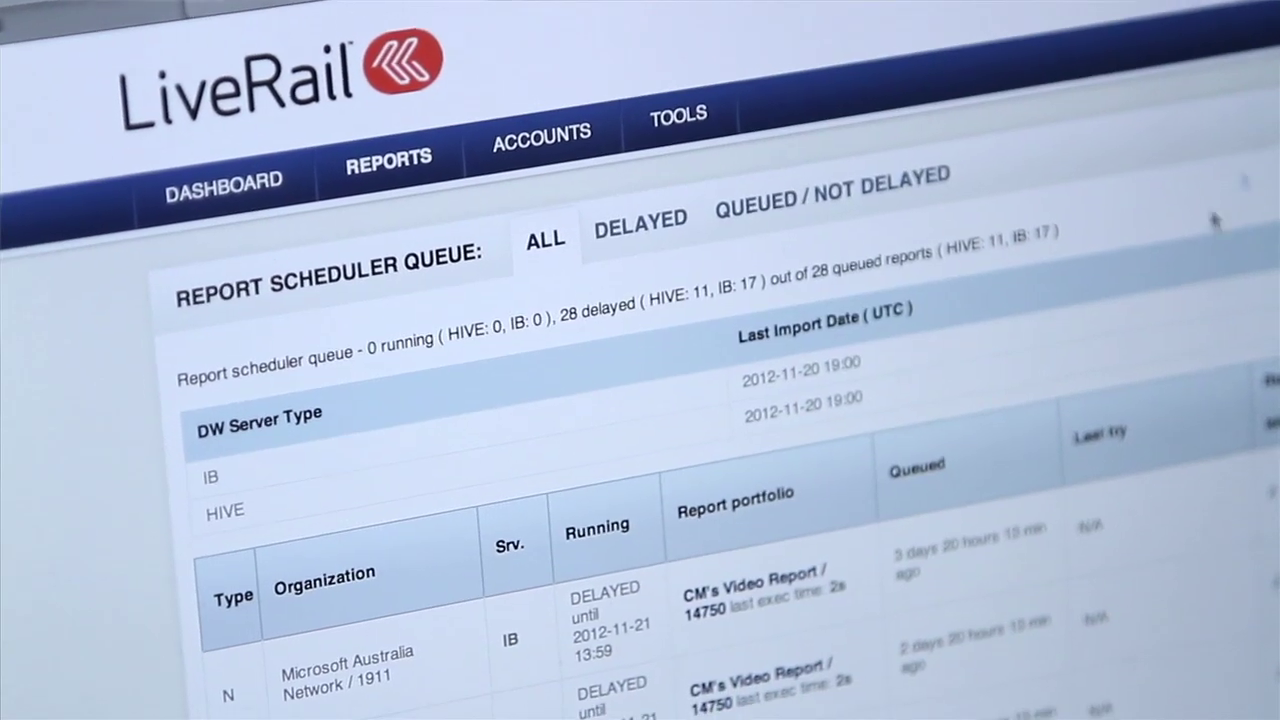